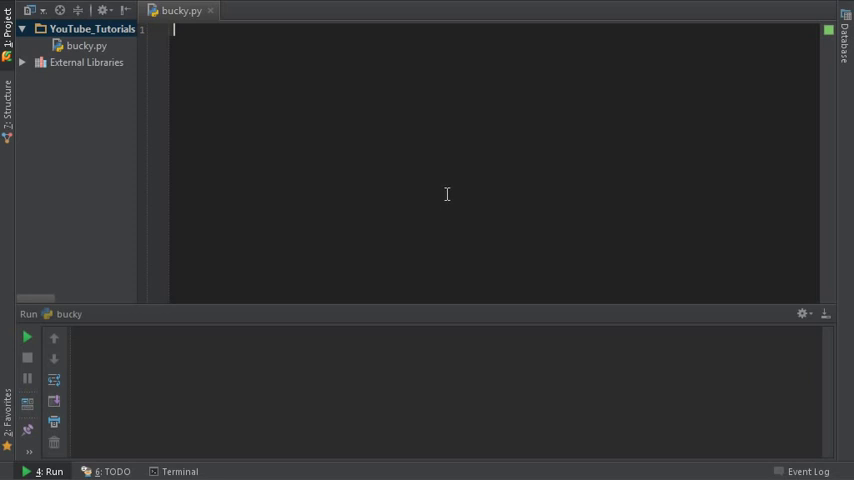
mouse_move(445, 163)
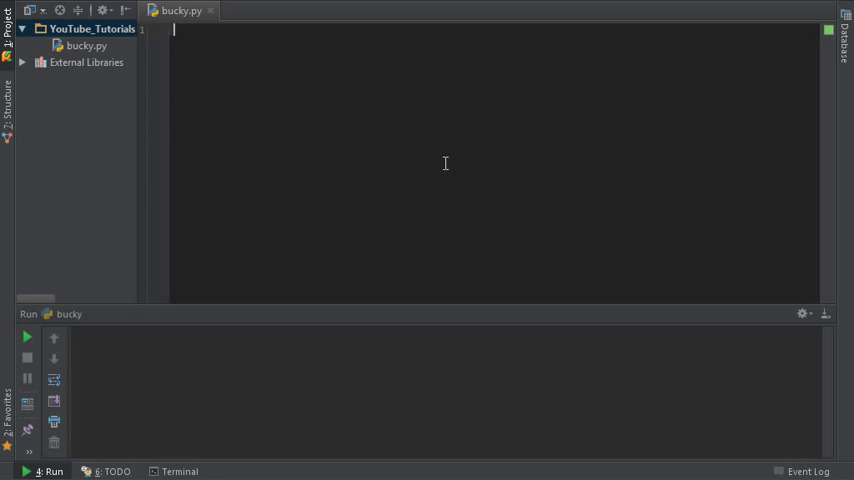
mouse_move(425, 143)
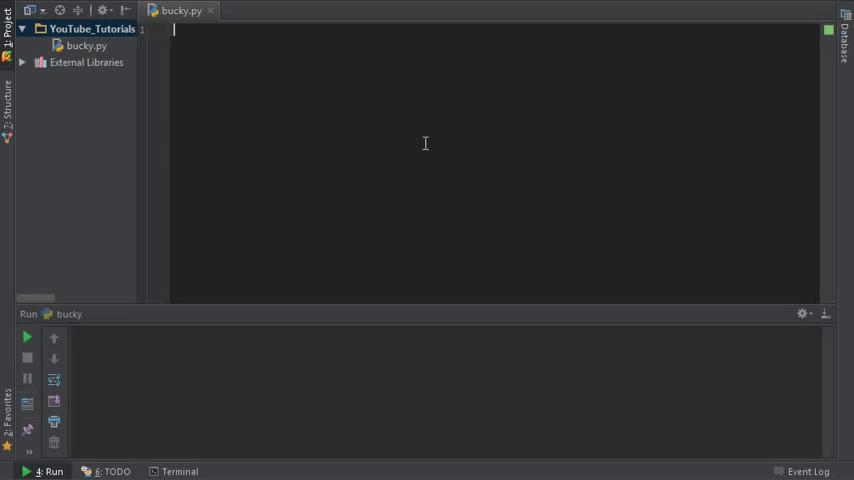
mouse_move(437, 155)
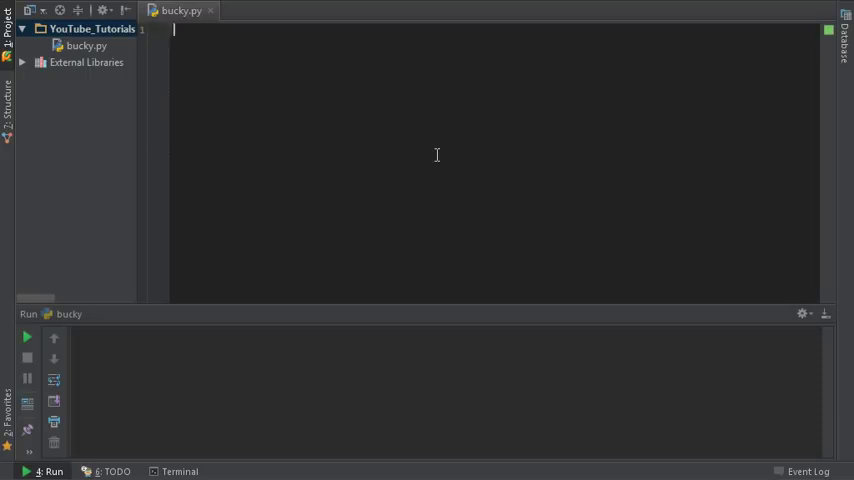
mouse_move(504, 183)
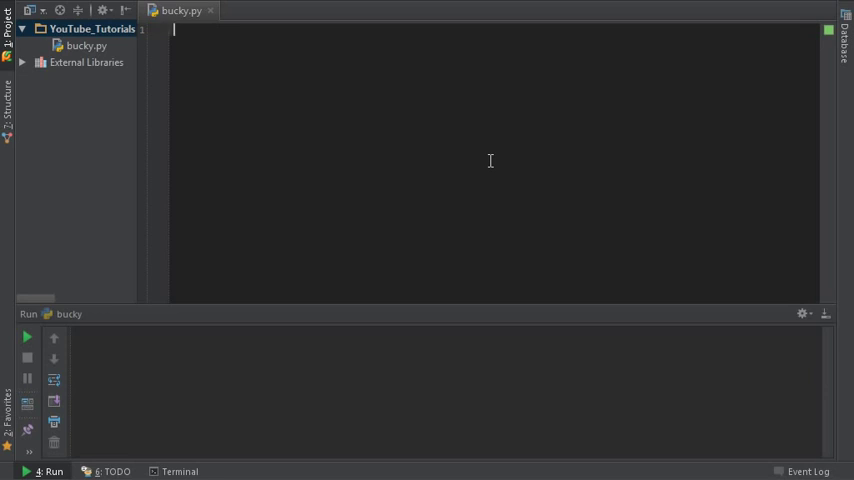
mouse_move(357, 181)
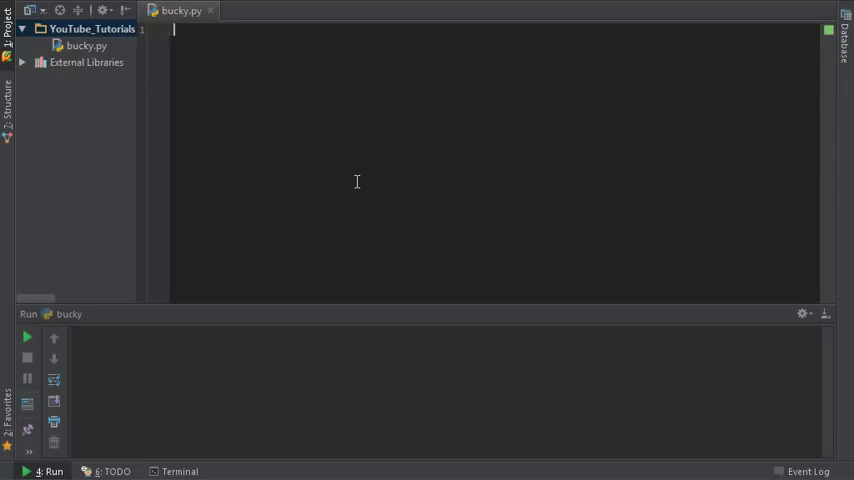
mouse_move(342, 188)
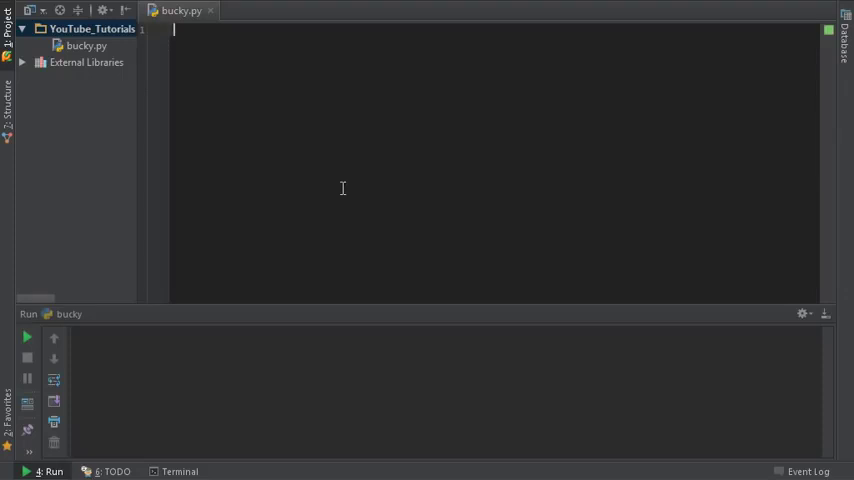
mouse_move(421, 167)
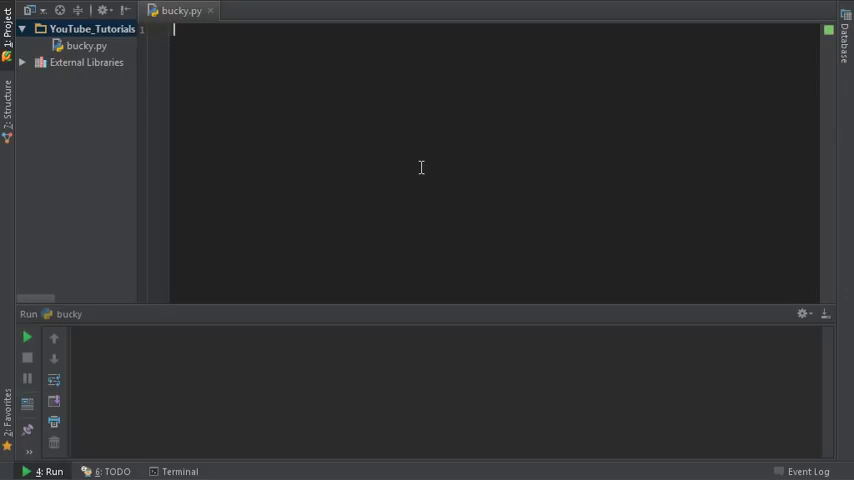
mouse_move(384, 135)
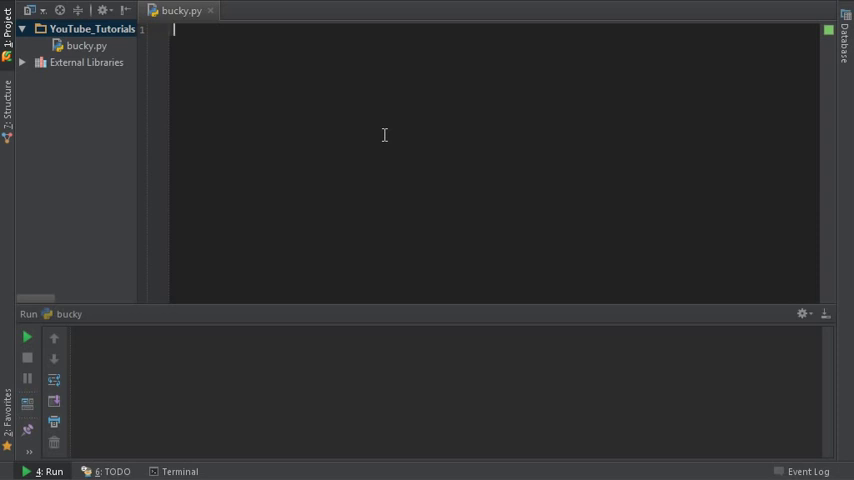
- Start the stocks dictionary with the entry 'GOOG': 520.54
type("stocks =")
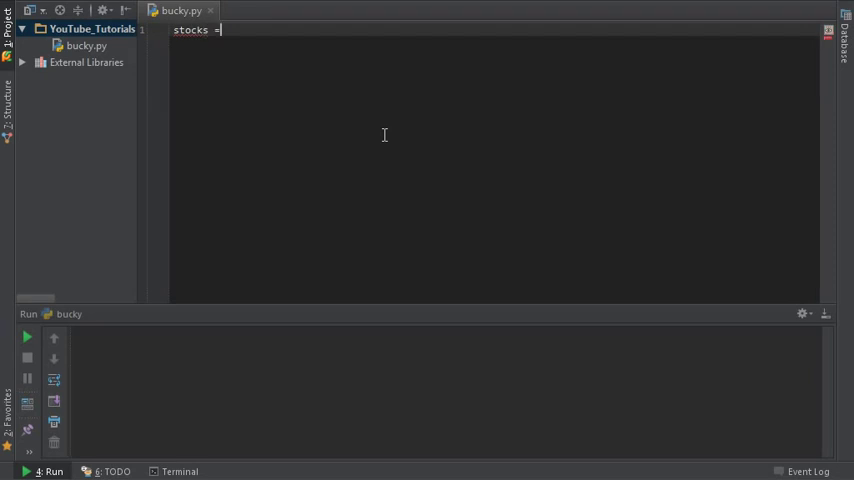
type("{")
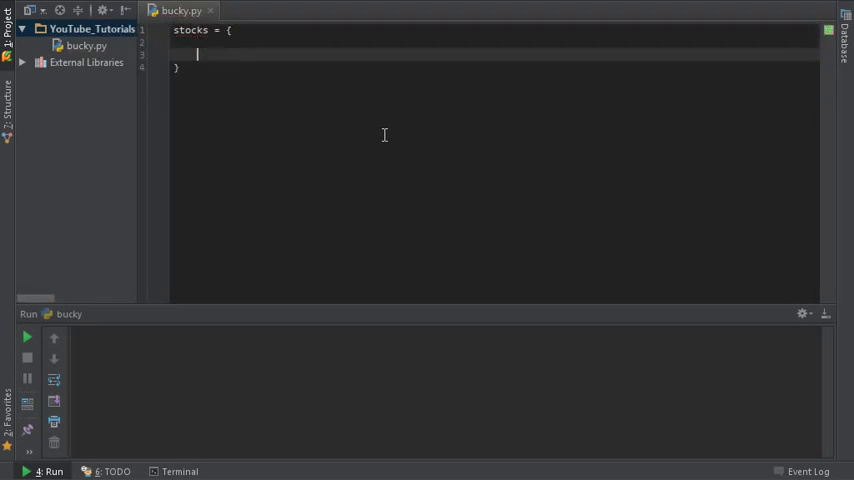
key("Backspace")
type("'GOOG")
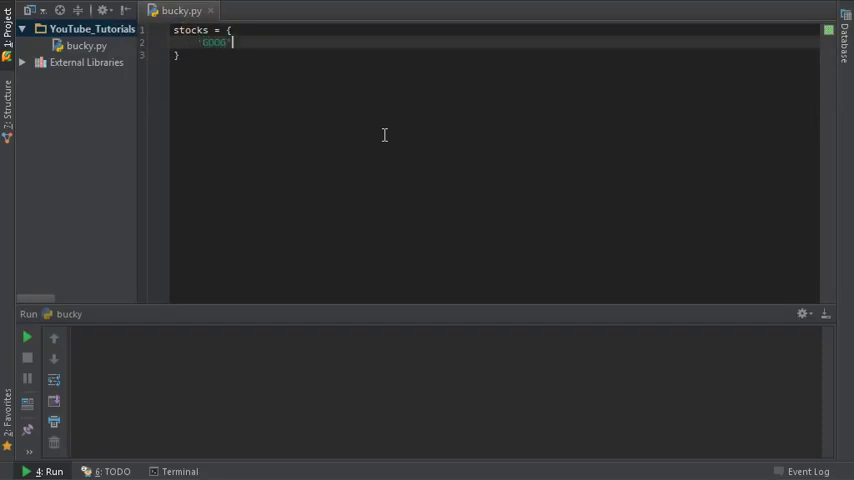
type("':")
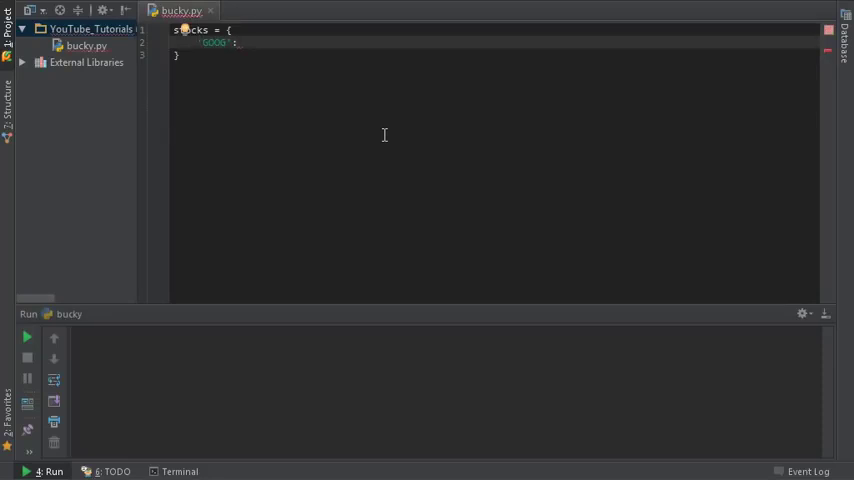
type("5")
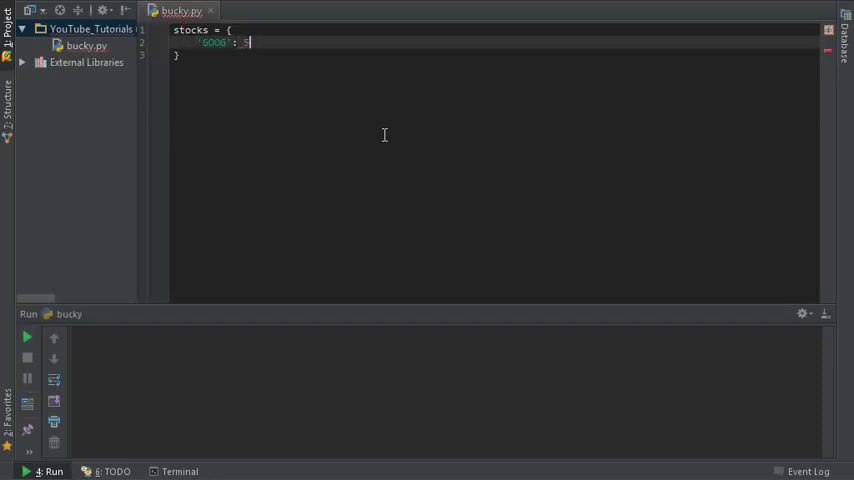
type("520.54,")
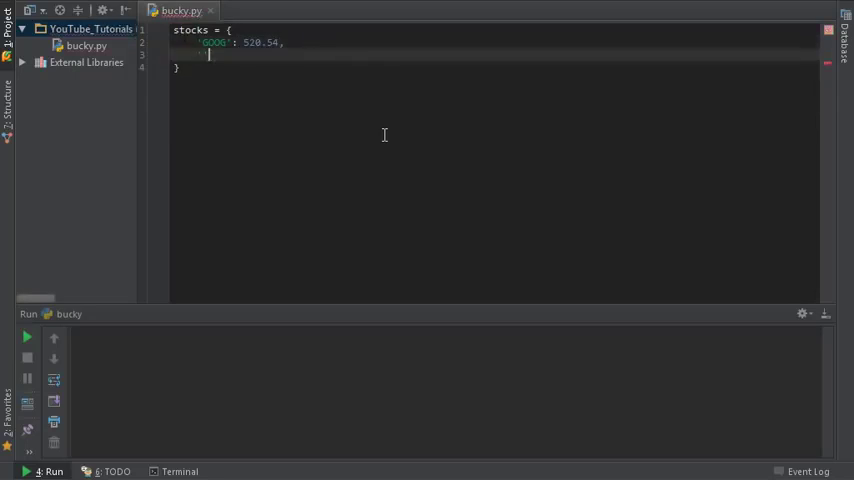
- Add the 'FB': 76.45 and YHOO price entries, each on its own line
type("'FB'")
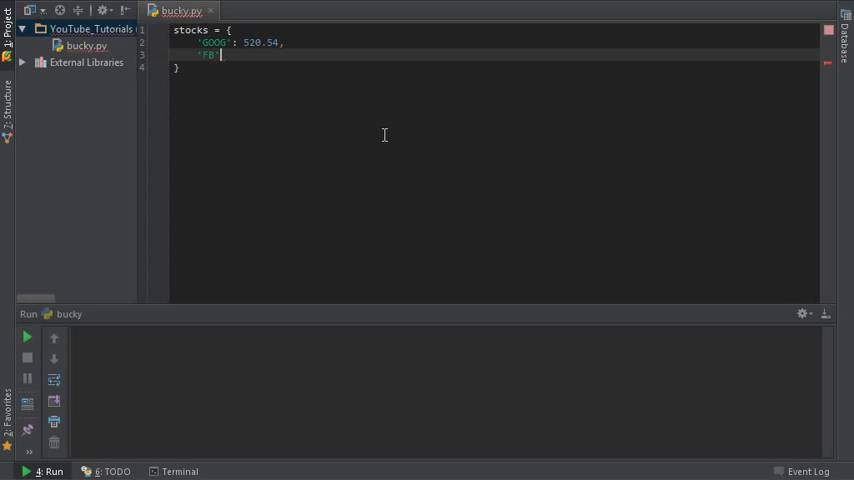
type(": 76.")
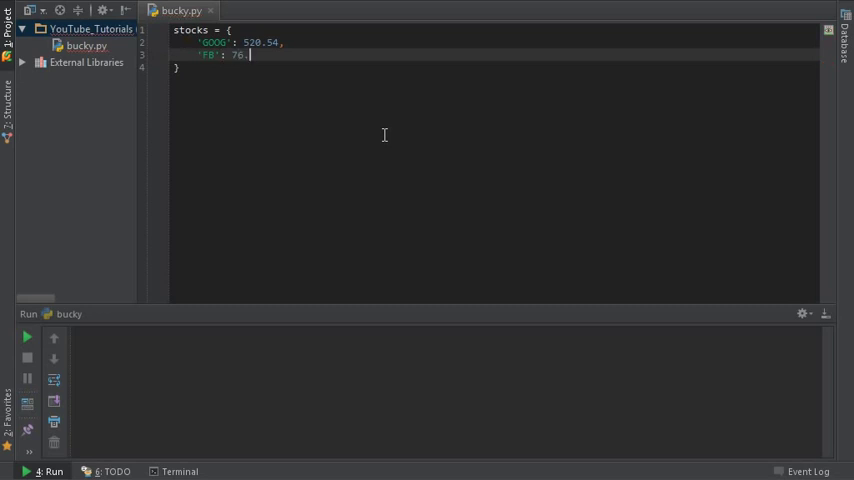
type("45,")
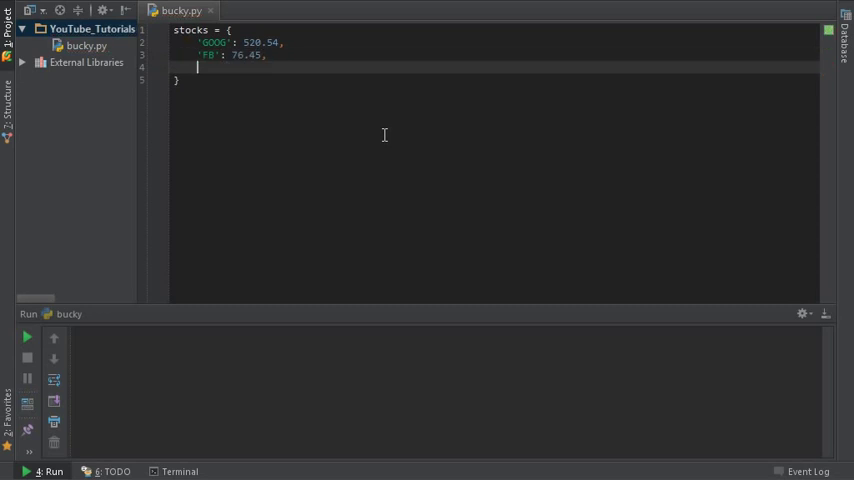
type("'YHOO'")
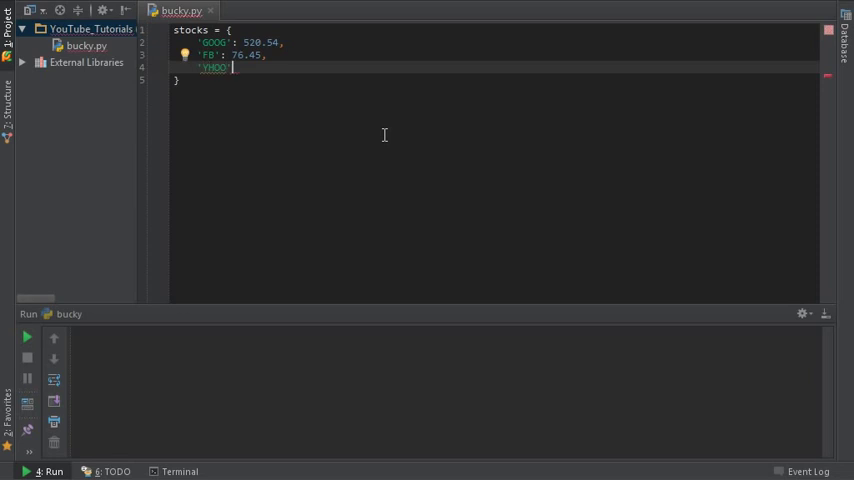
type(":")
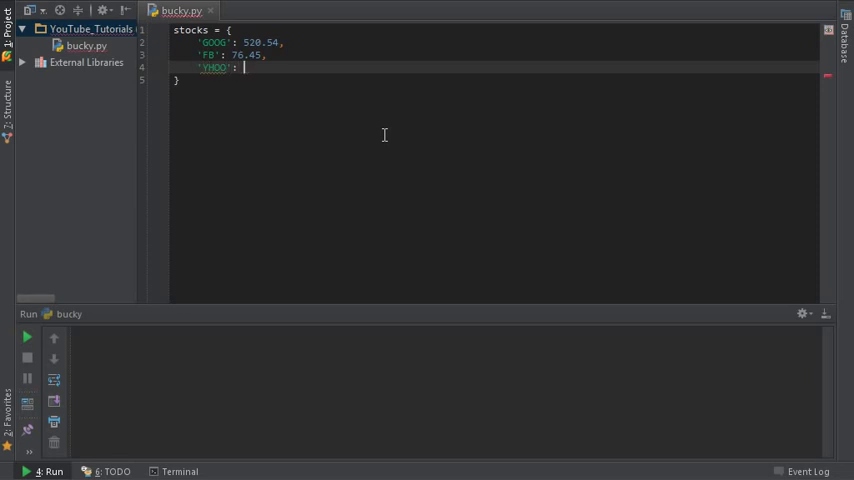
type("39.28,")
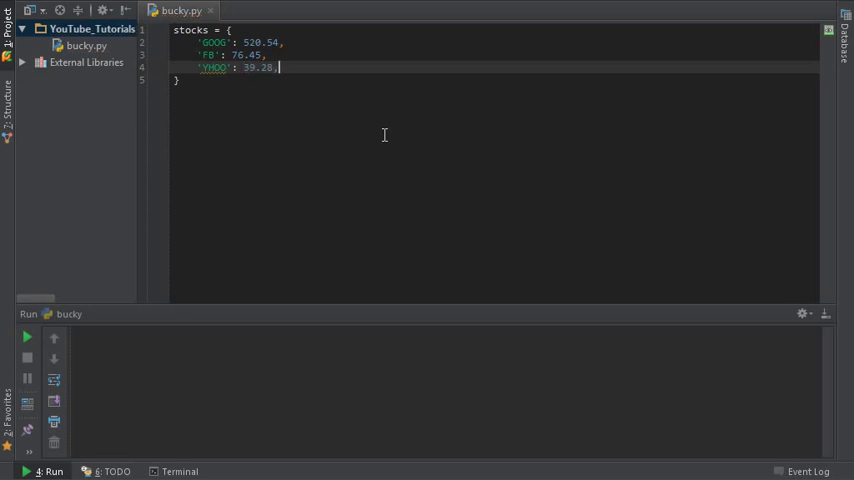
key("Return")
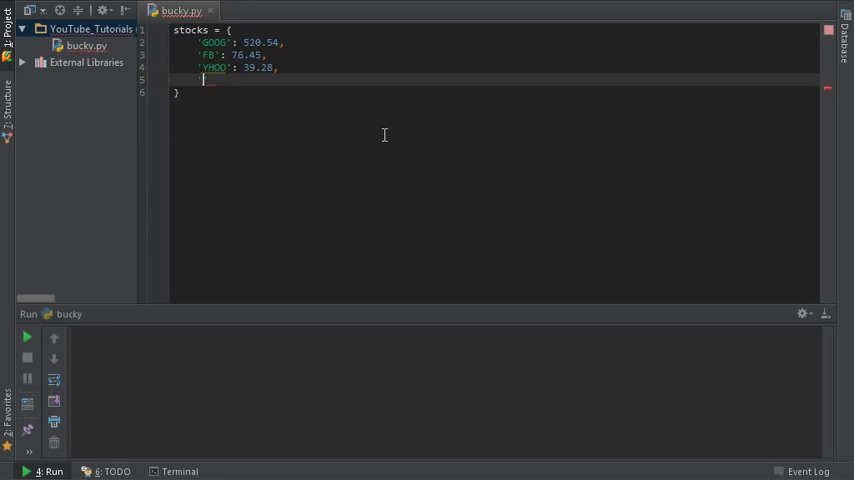
- Add the AMZN entry and finish the dictionary with 'AAPL': 99.76
type("'MSN")
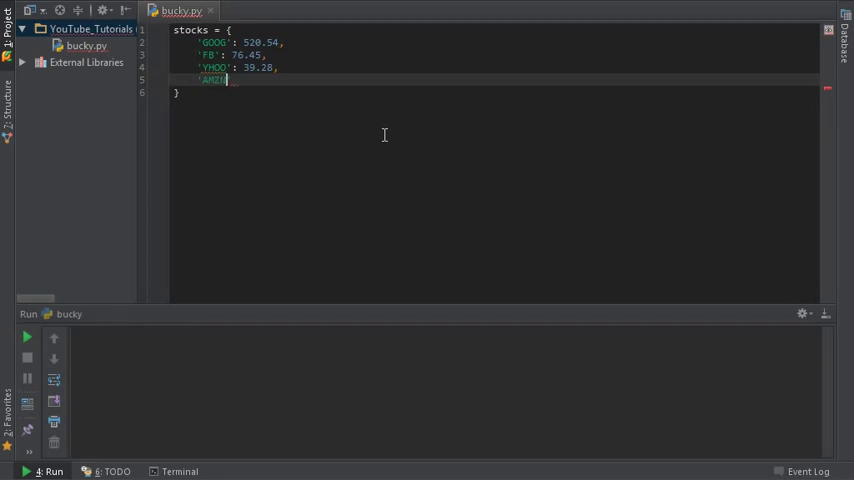
type(": 306")
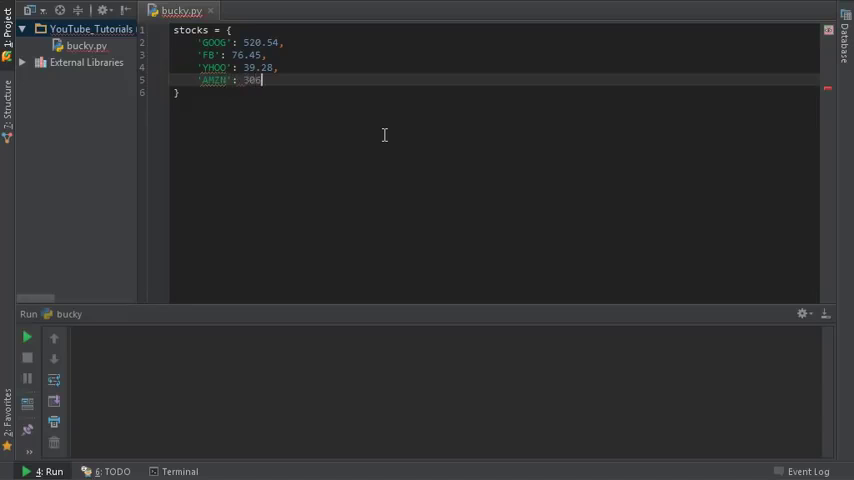
type(".21")
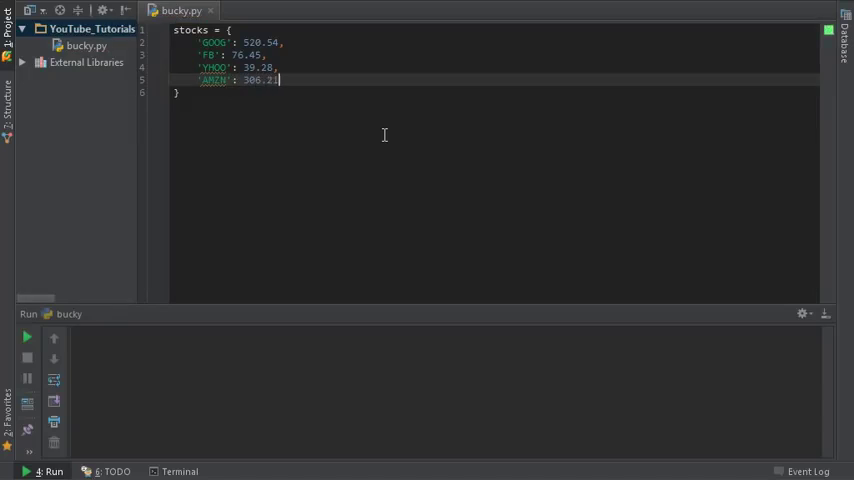
key("Enter")
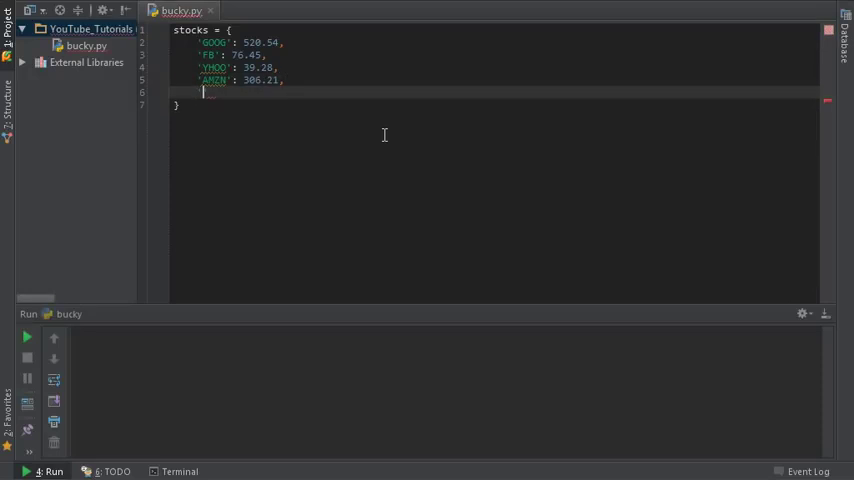
type("'AAPL' :")
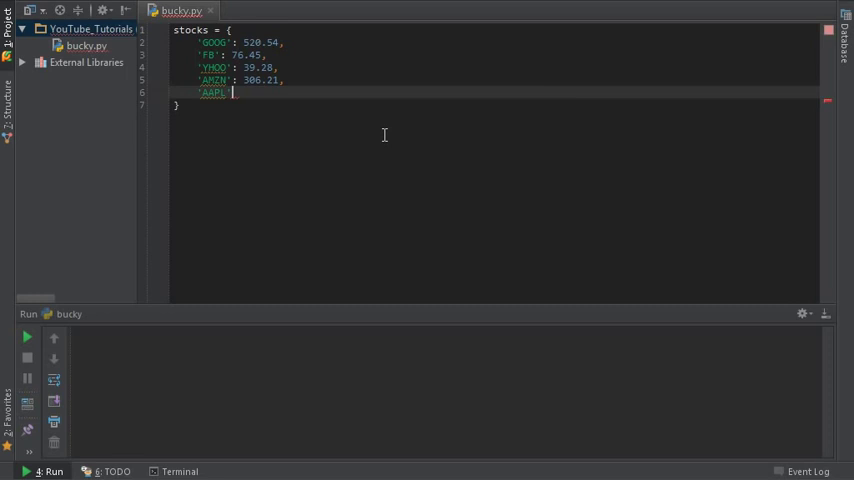
type(":")
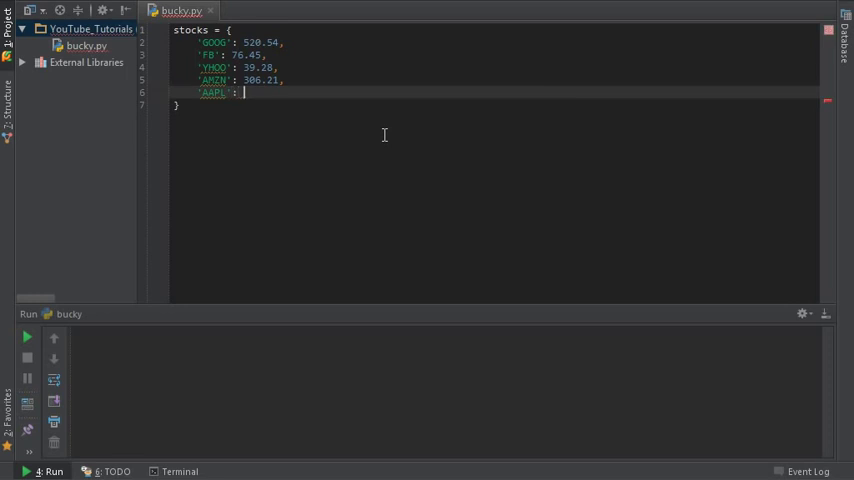
type("99.")
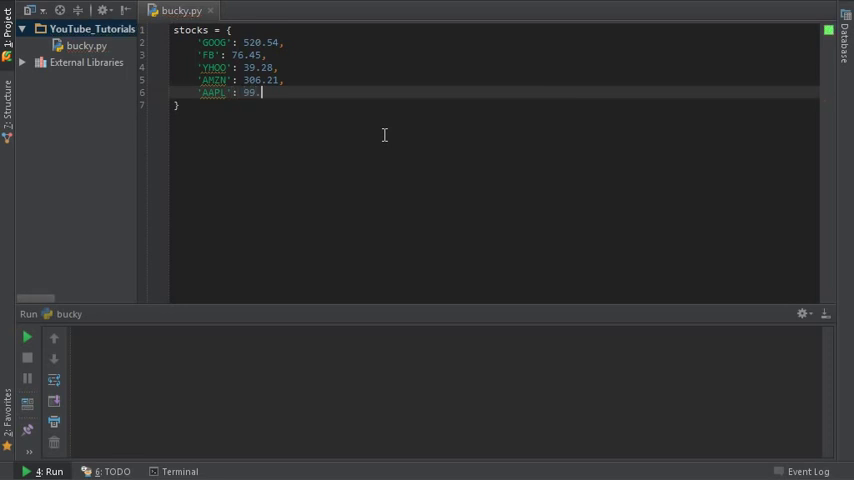
type("76")
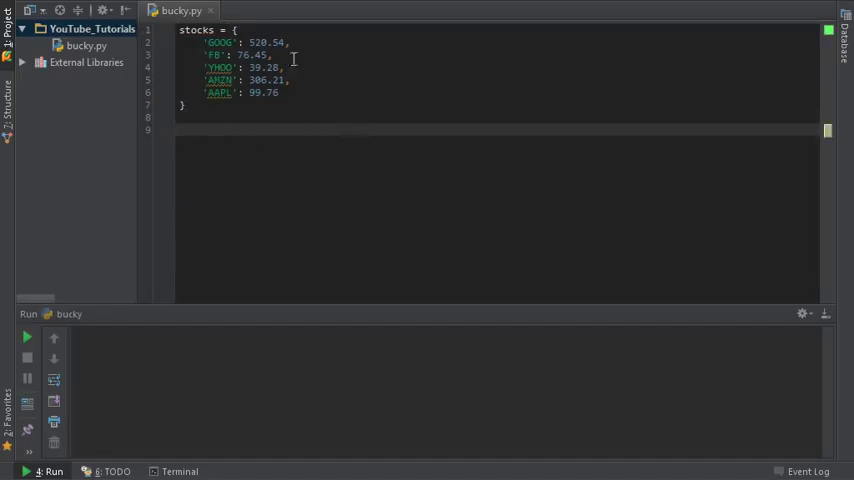
mouse_move(315, 247)
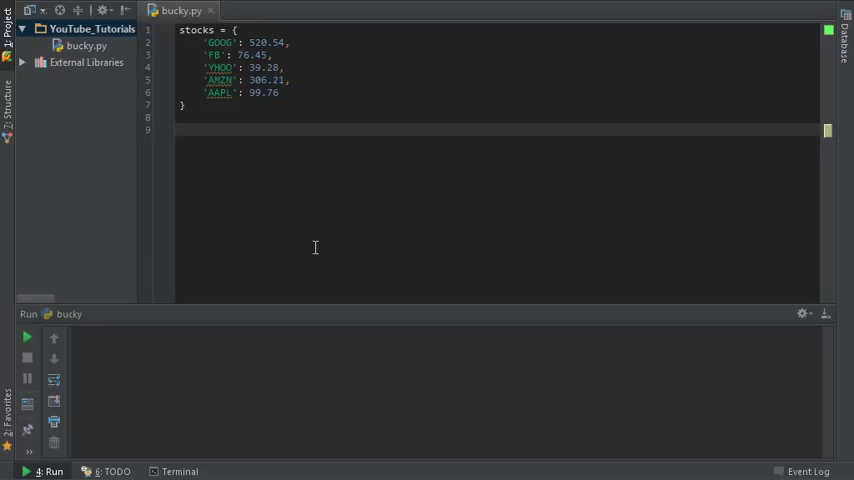
mouse_move(310, 245)
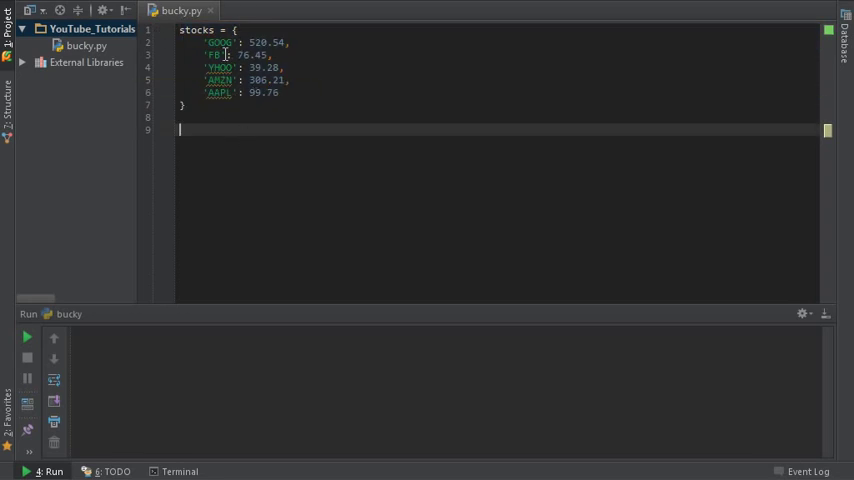
- Reformat the five-entry dictionary and leave blank lines below its closing brace
double_click(219, 42)
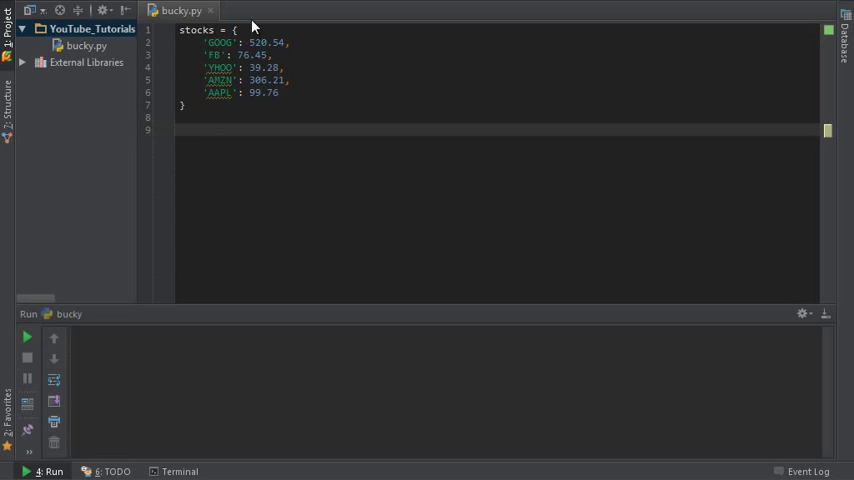
double_click(218, 42)
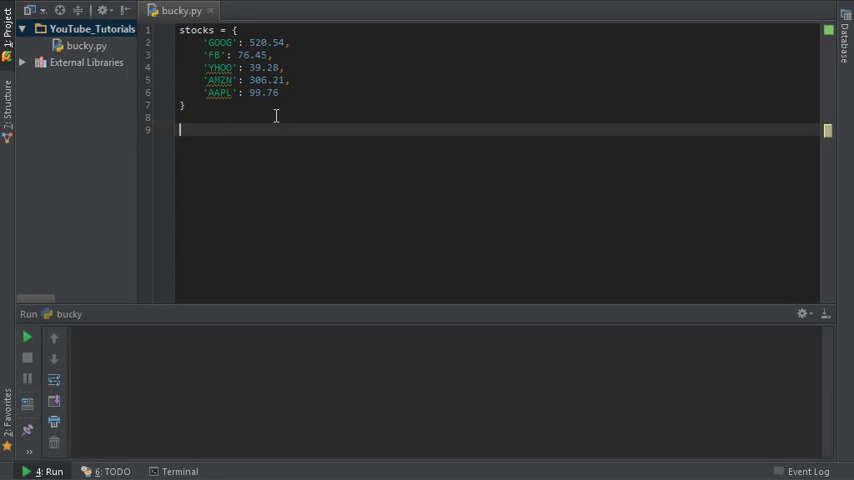
mouse_move(265, 209)
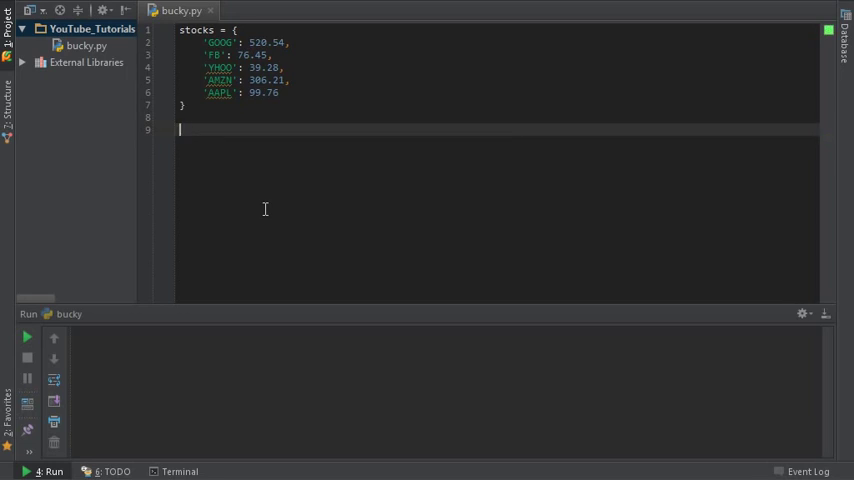
- Type an empty zip() call on line 9 below the dictionary
type("zip()")
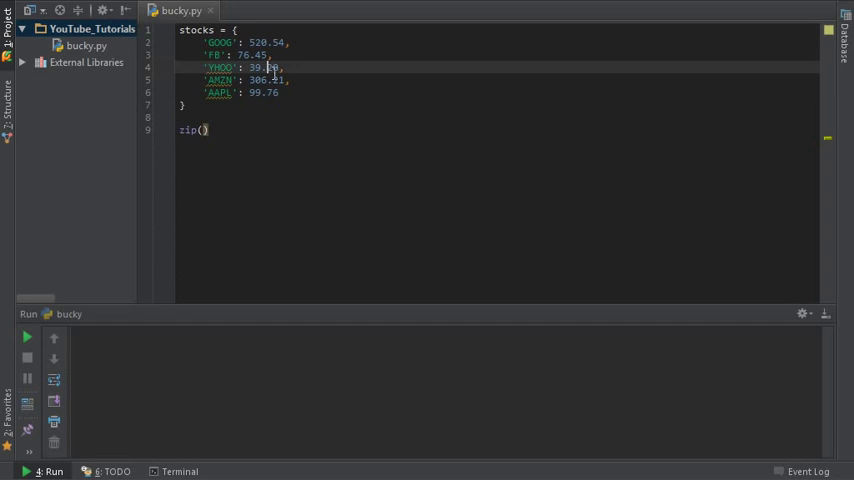
mouse_move(277, 73)
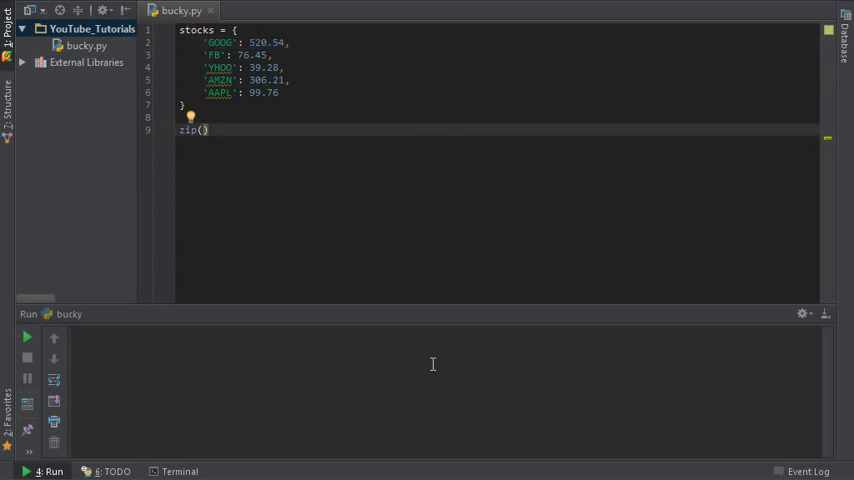
- Pass stocks.values() and stocks.keys() as the zip arguments
type("stocks.values(")
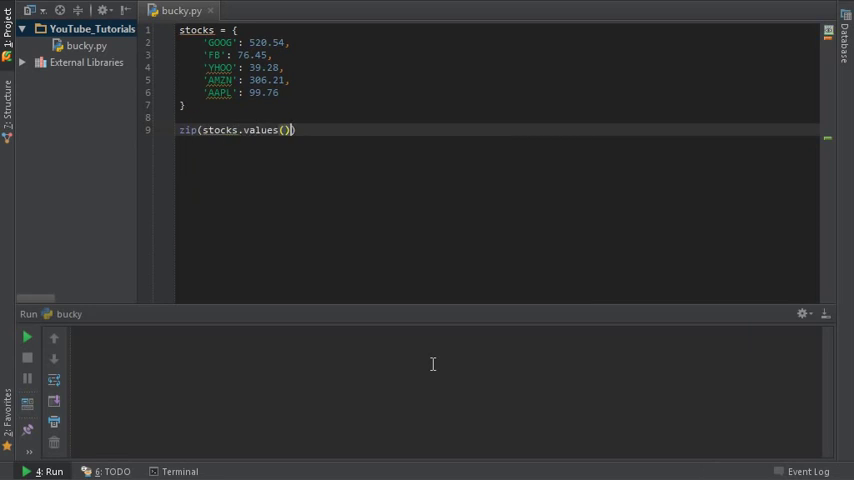
type(",")
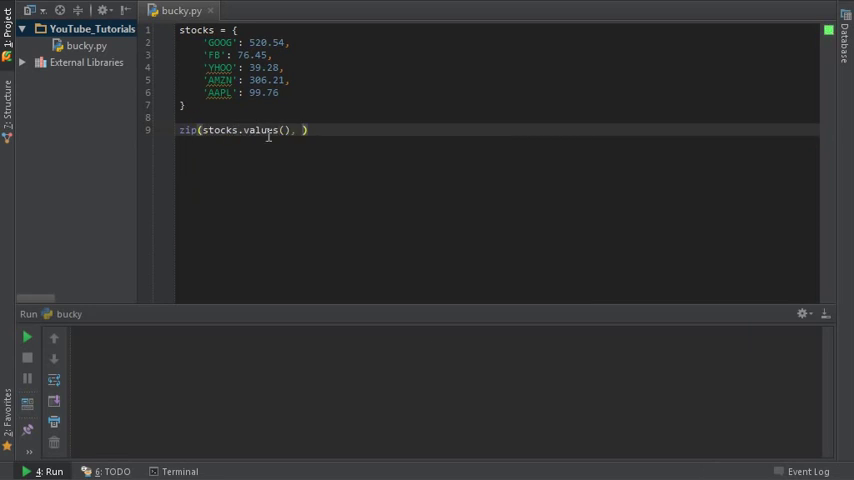
mouse_move(498, 140)
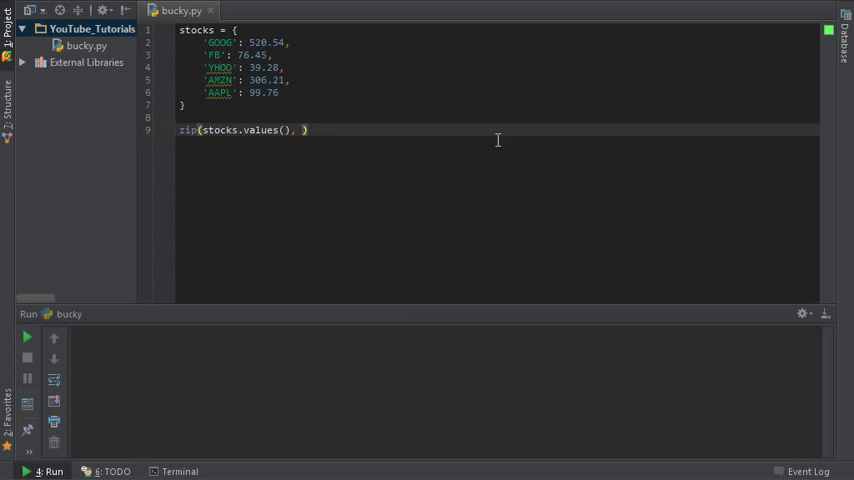
type("stock")
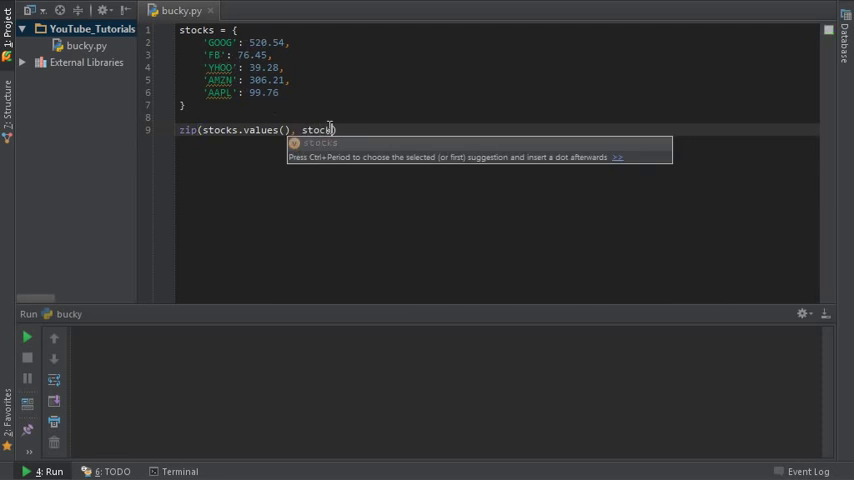
type(".")
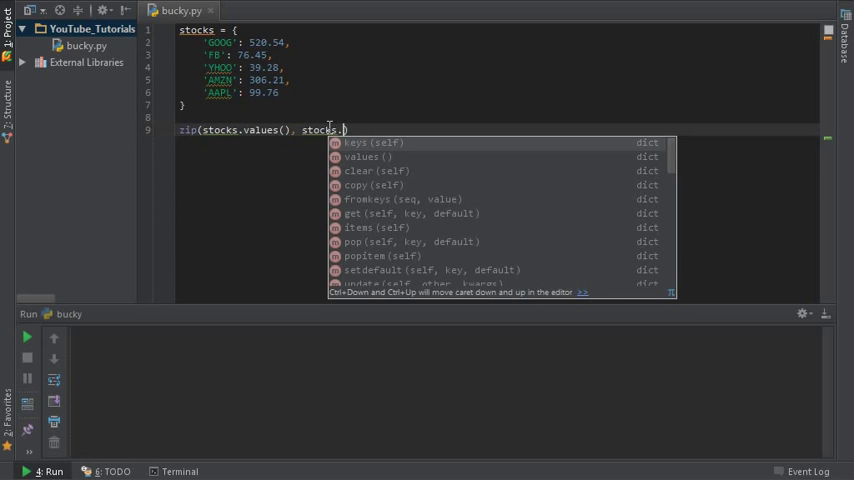
left_click(373, 142)
type("min()")
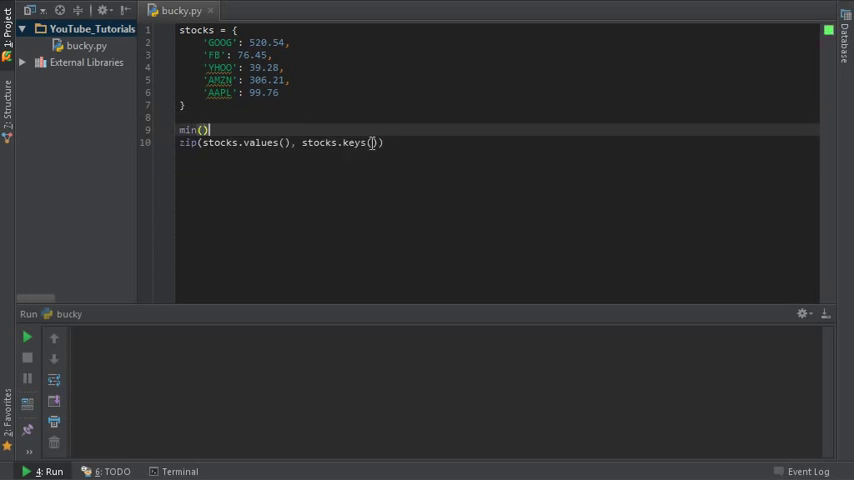
- Rewrite the line as min(zip(stocks.values(), stocks.keys())) and cut it out to rewrap in print
triple_click(280, 142)
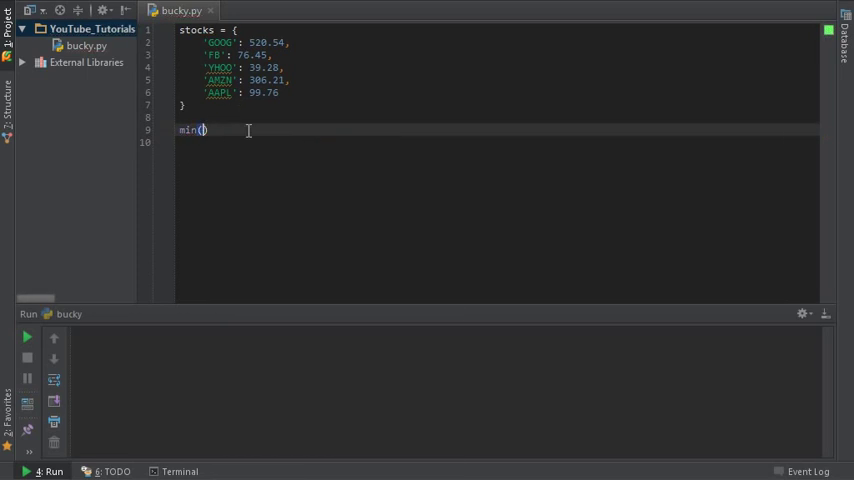
type("zip(stocks.values(), stocks.keys()))")
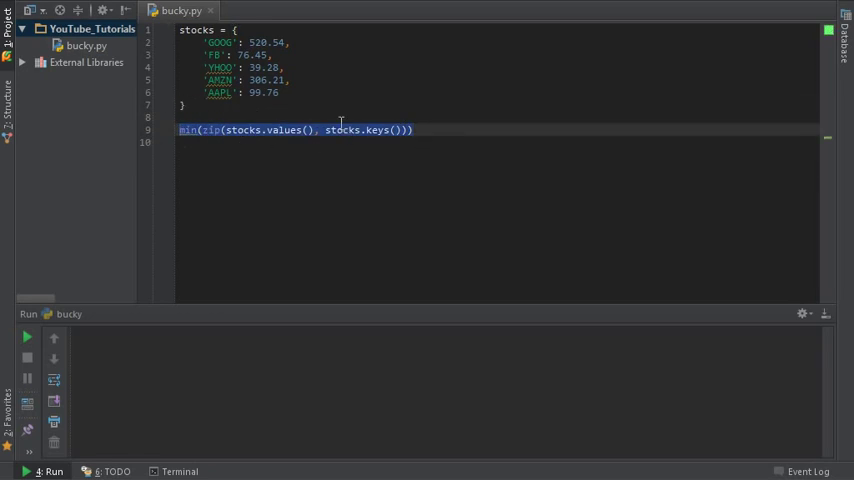
right_click(340, 129)
type("print")
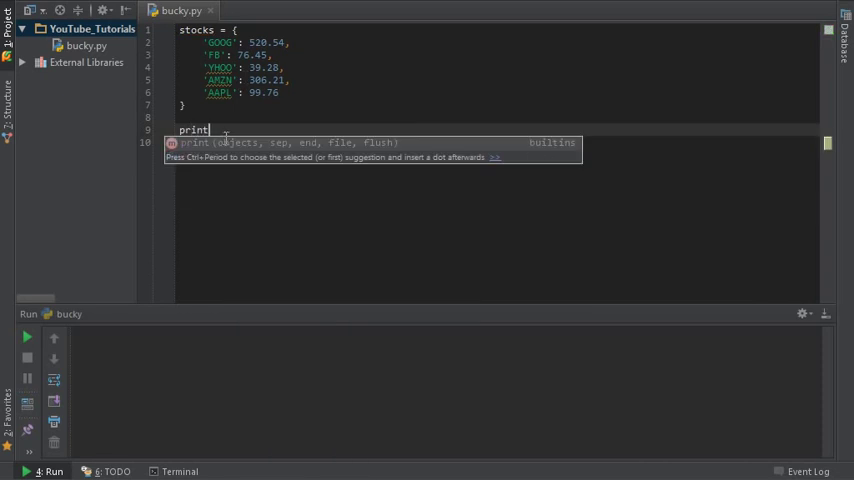
- Print min(zip(stocks.values(), stocks.keys())) and run bucky, getting (39.28, 'YHOO')
type("(min(zip(stocks.values(), stocks.keys())))")
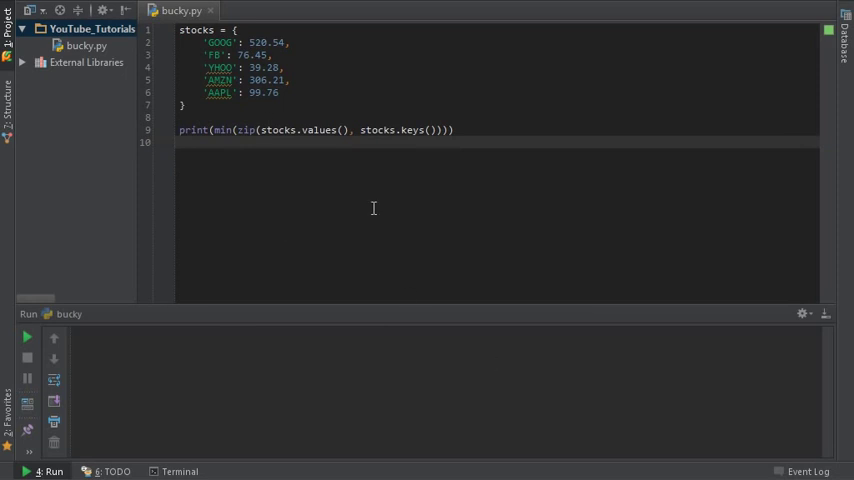
mouse_move(297, 167)
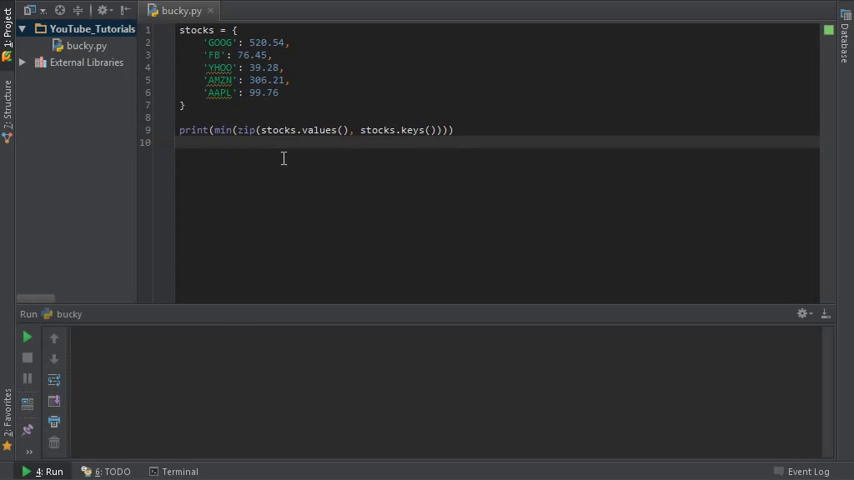
mouse_move(224, 189)
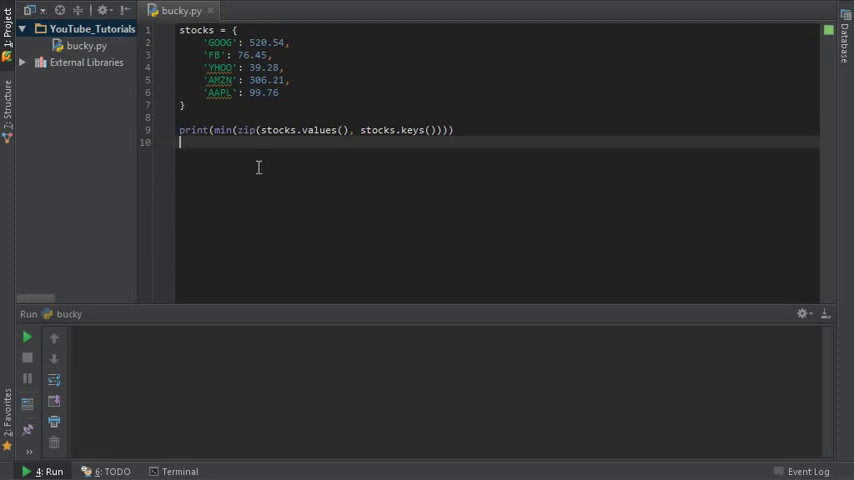
right_click(258, 167)
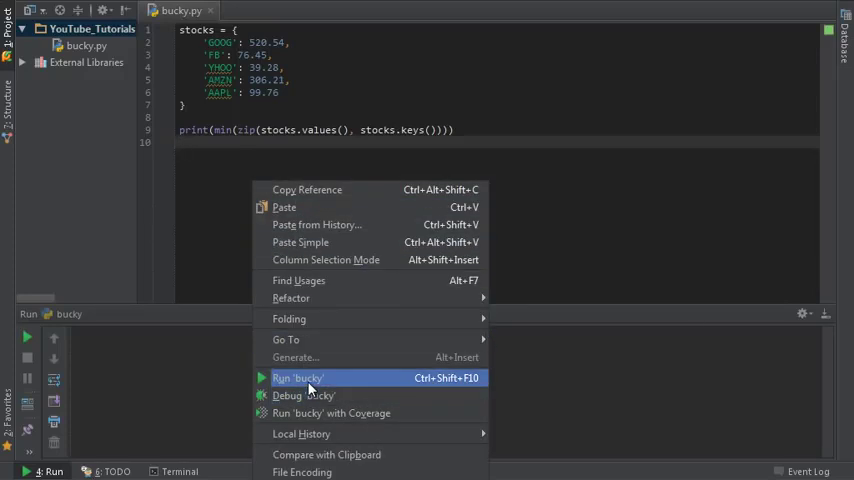
left_click(297, 377)
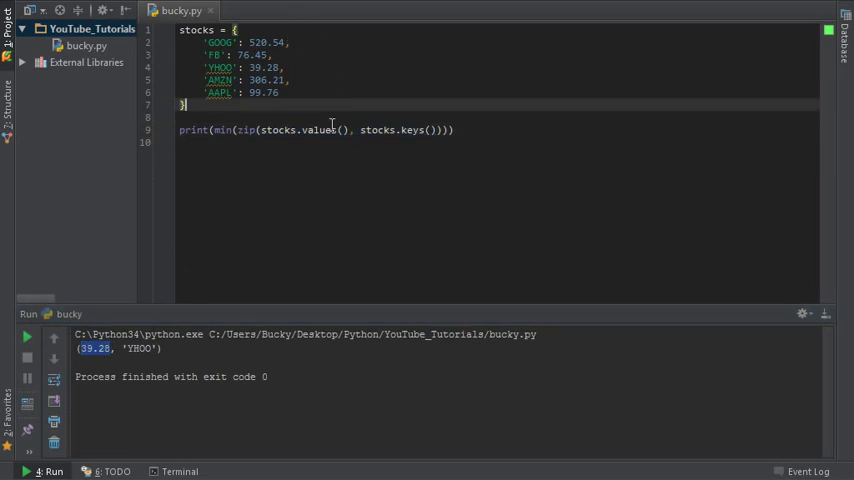
double_click(318, 129)
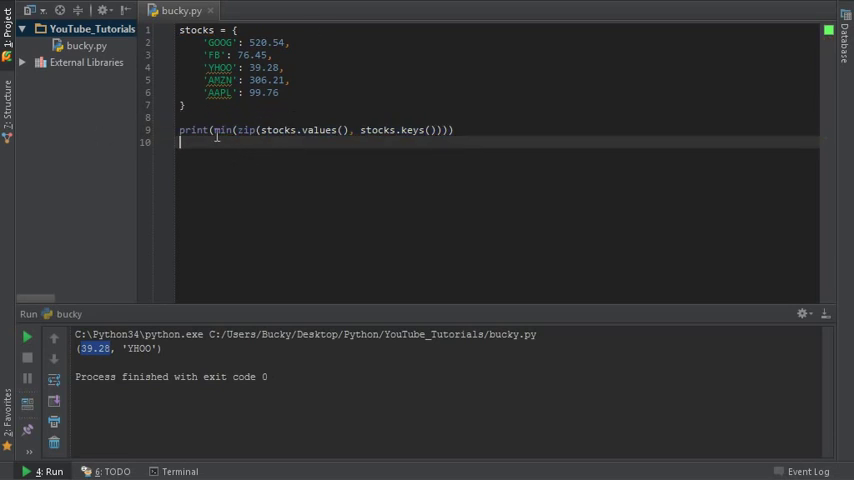
- Replace min with max and rerun bucky, getting (520.54, 'GOOG')
type("max")
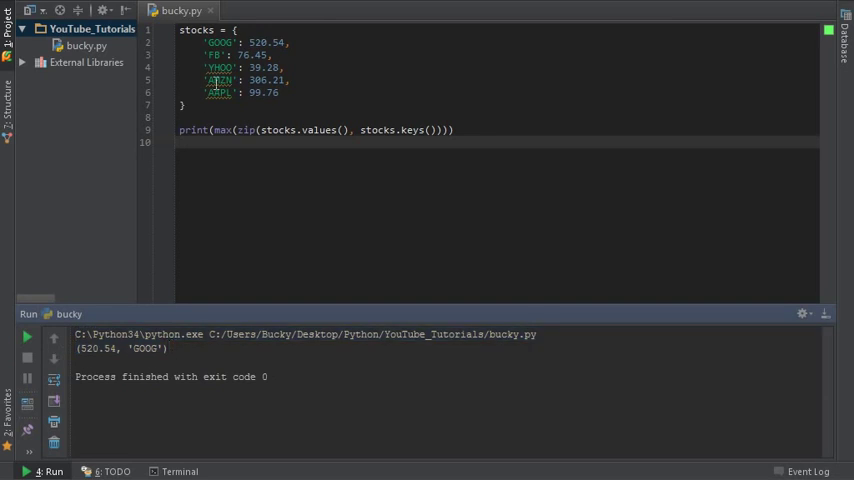
double_click(258, 42)
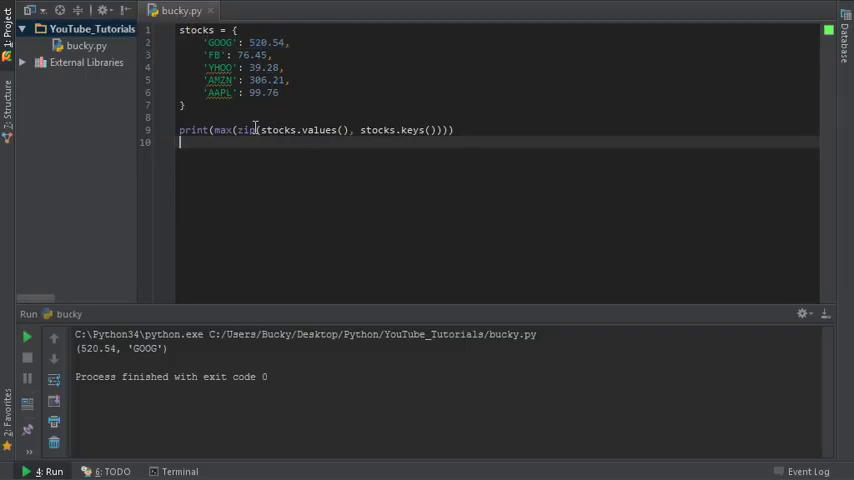
double_click(223, 129)
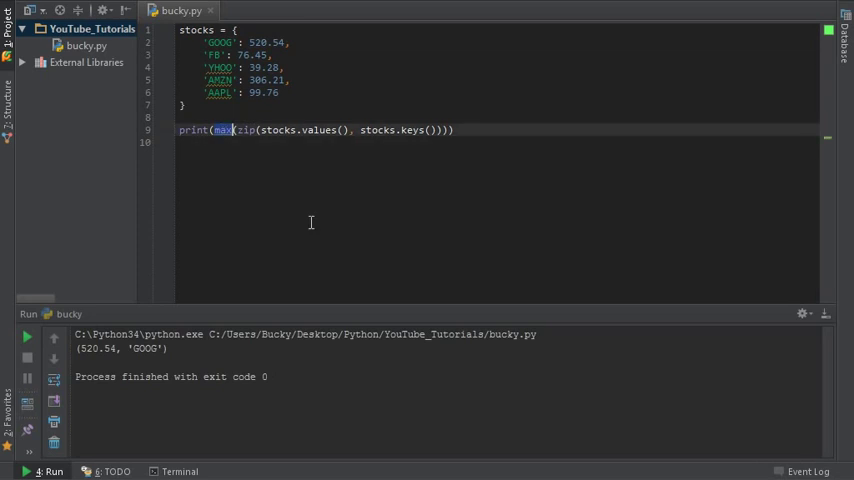
- Replace max with sorted and rerun, listing all pairs from YHOO up to GOOG
type("sorted")
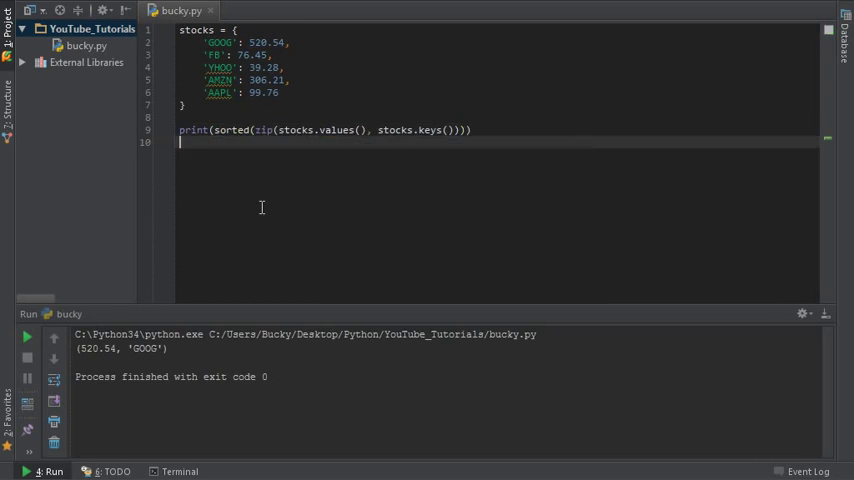
left_click(26, 336)
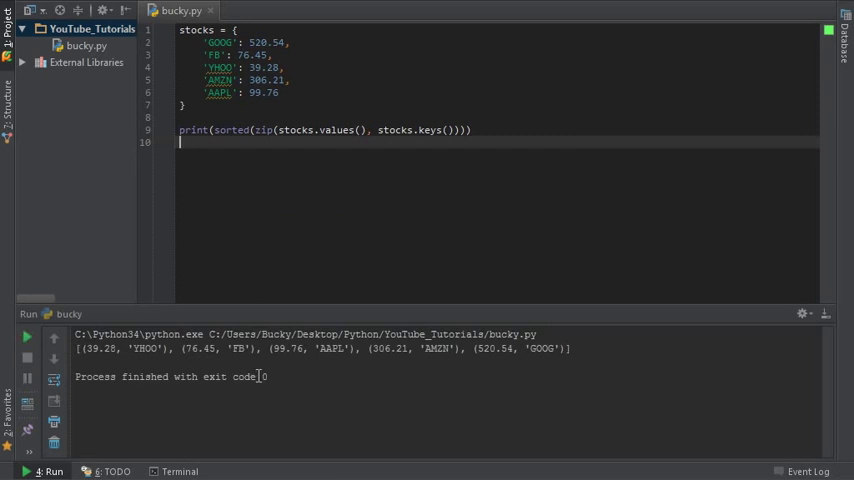
mouse_move(232, 348)
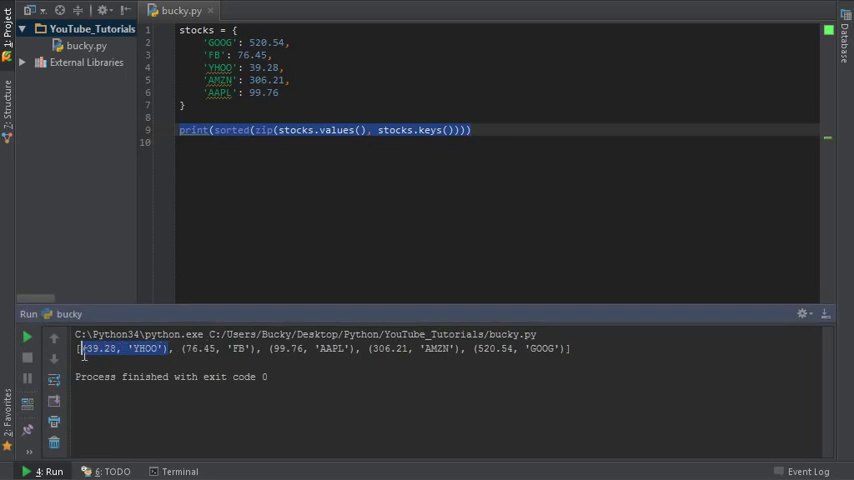
left_click(258, 238)
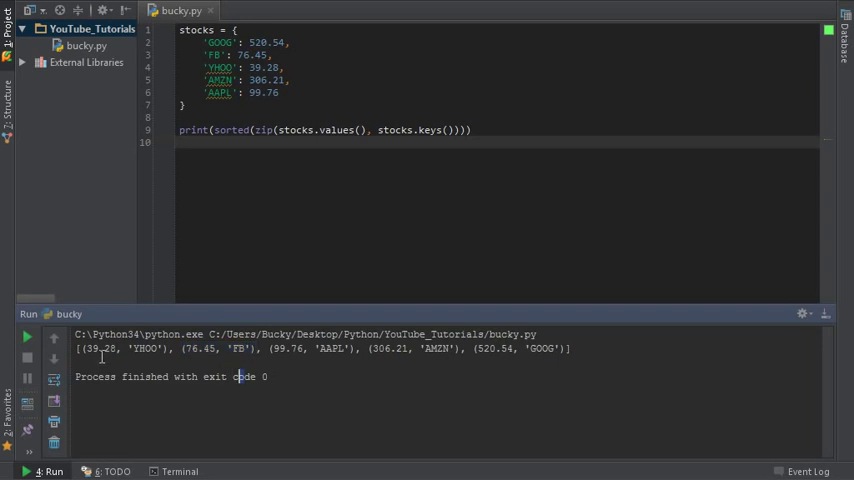
double_click(338, 129)
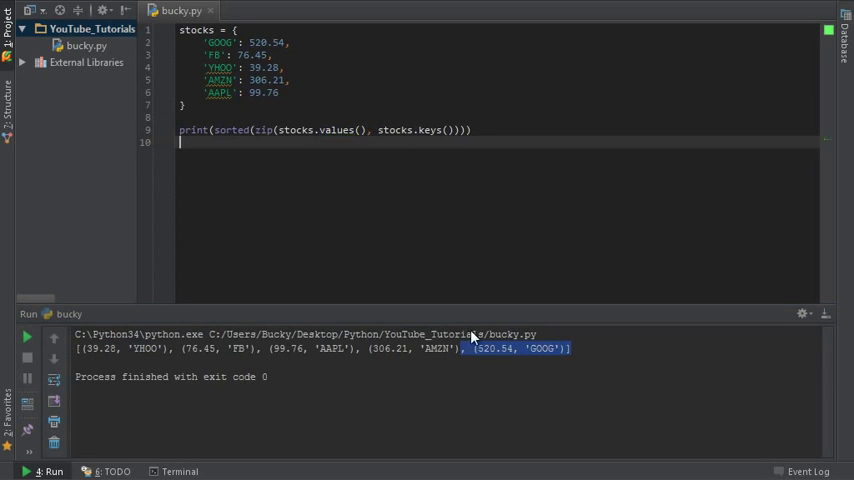
mouse_move(363, 281)
type("key")
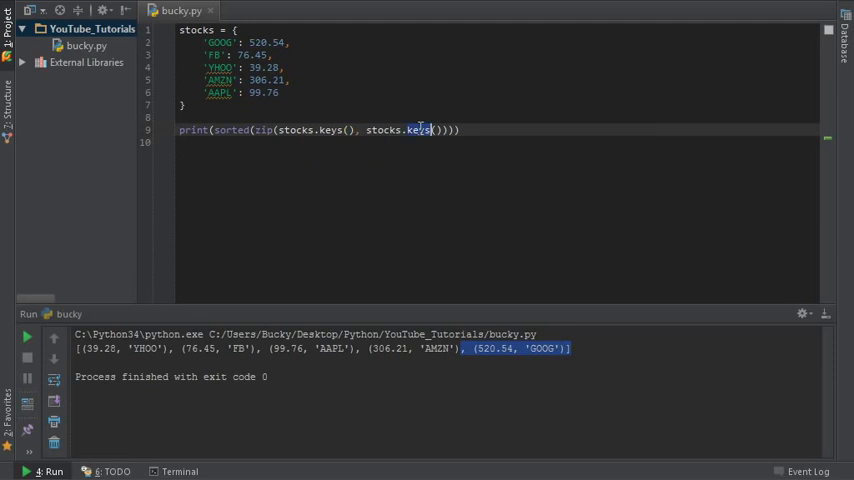
- Zip stocks.keys() before stocks.values() and rerun, listing tickers AAPL through YHOO
type("values")
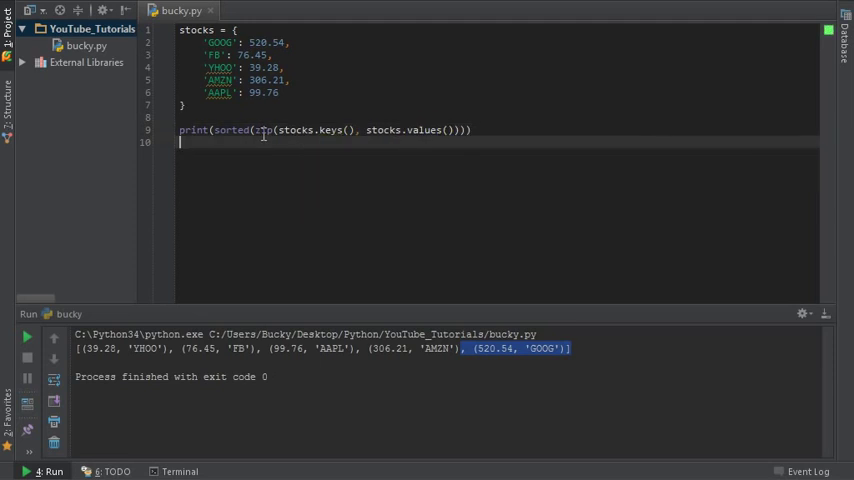
left_click_drag(255, 129, 453, 129)
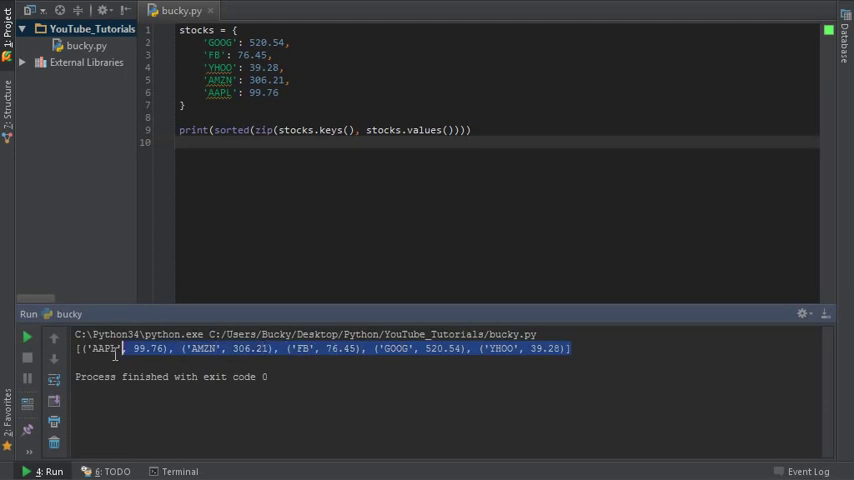
left_click(236, 401)
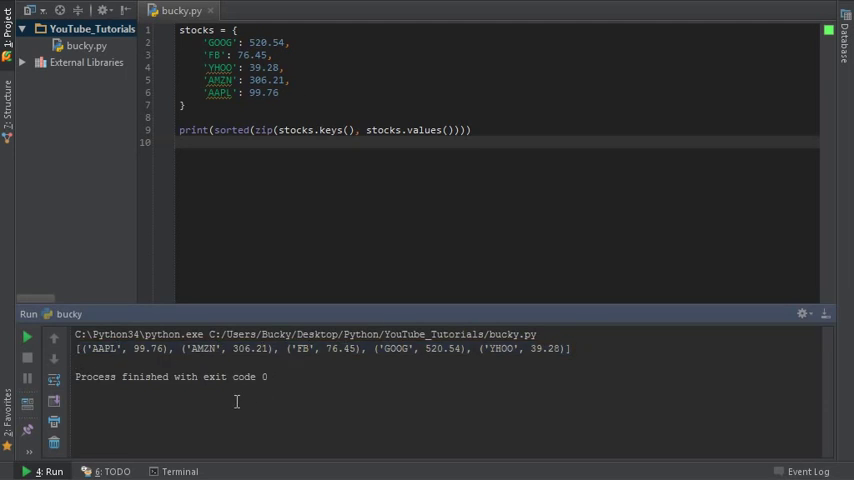
mouse_move(452, 375)
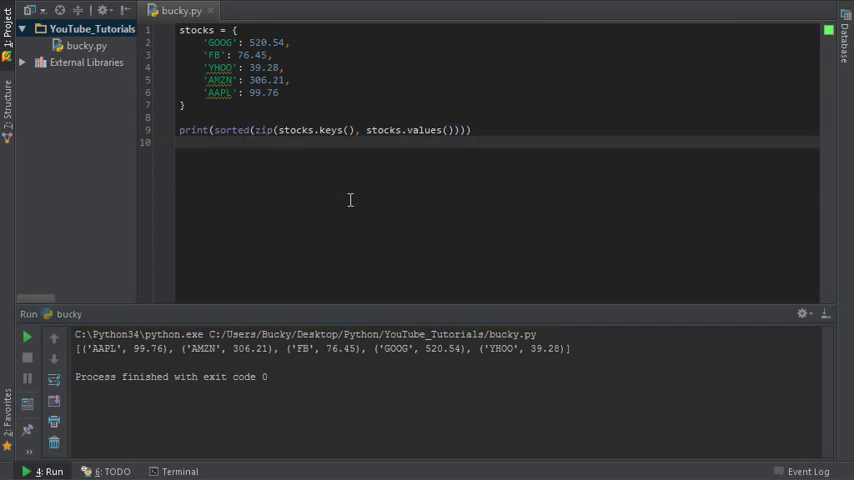
key("ctrl+a")
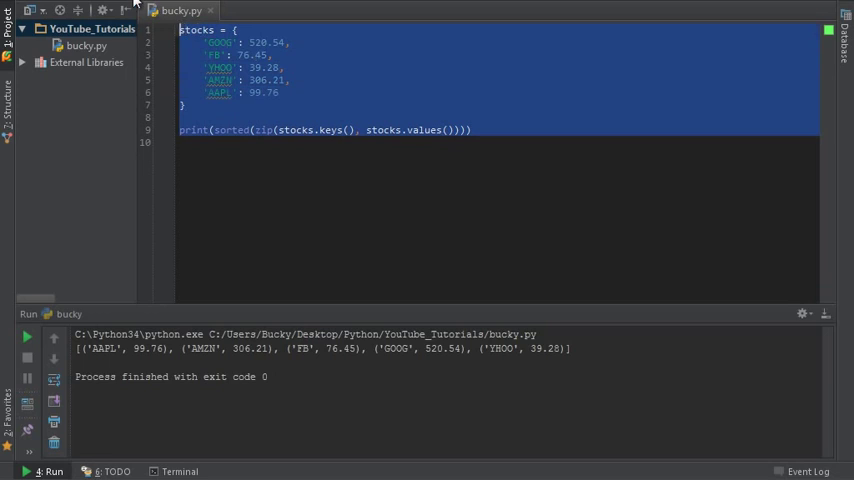
left_click(270, 117)
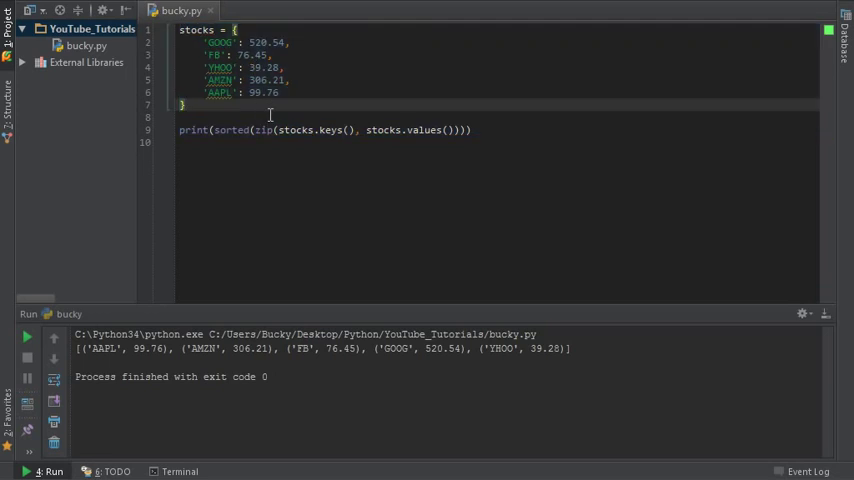